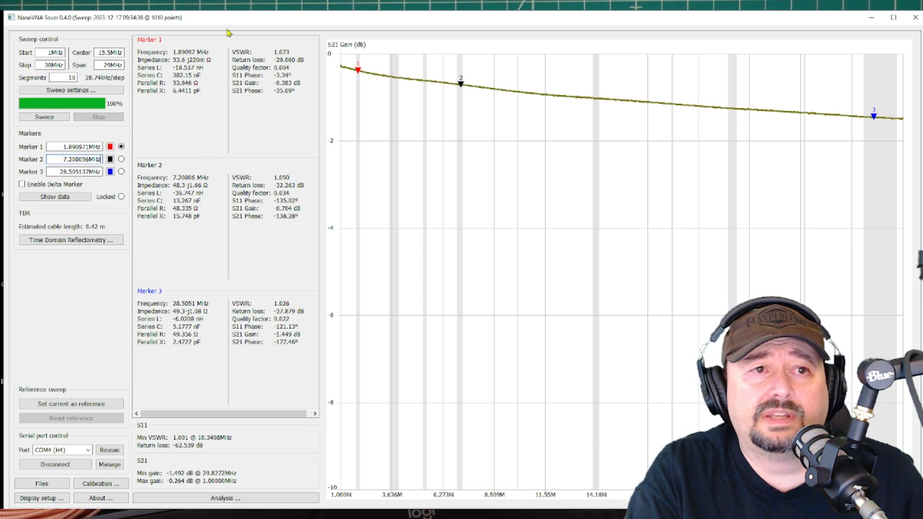
pyautogui.moveTo(243, 93)
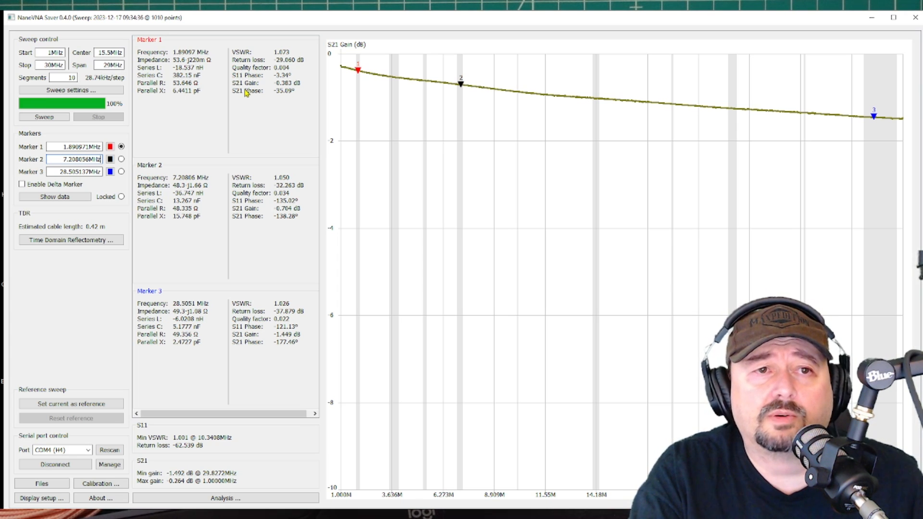
pyautogui.moveTo(267, 92)
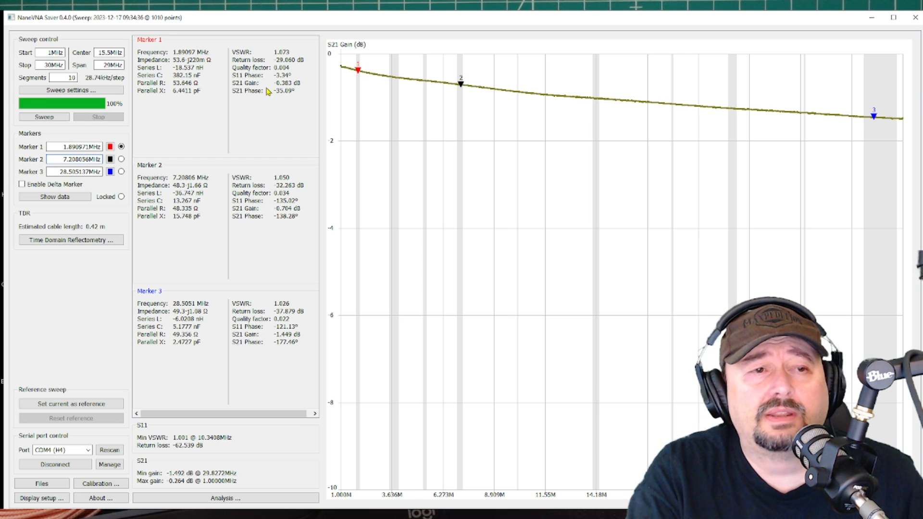
pyautogui.moveTo(243, 206)
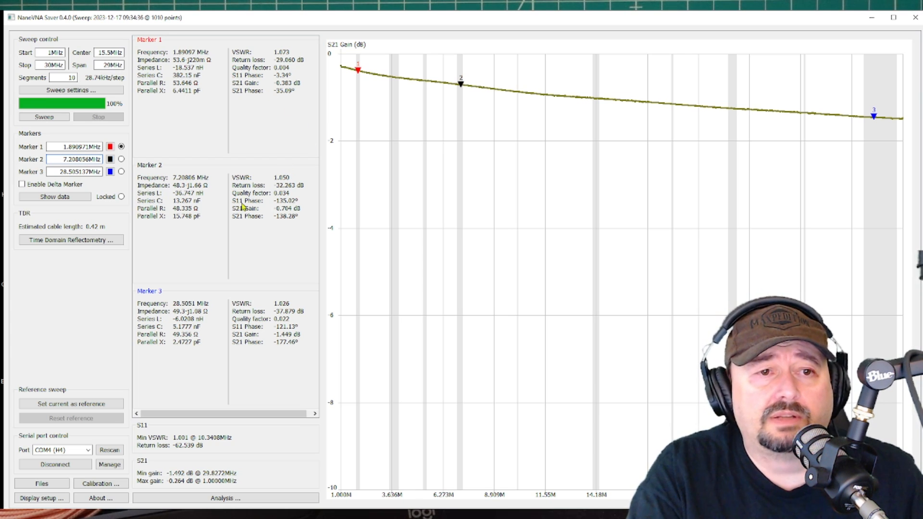
pyautogui.moveTo(268, 216)
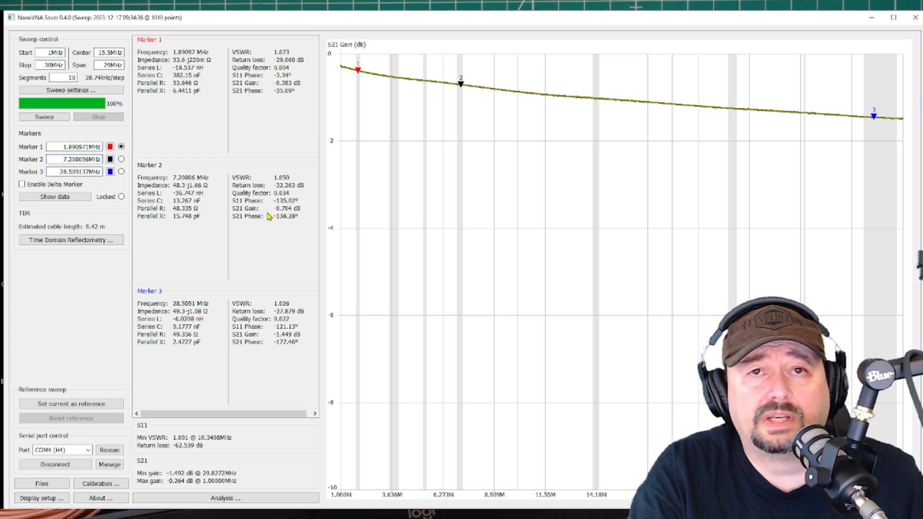
pyautogui.moveTo(274, 213)
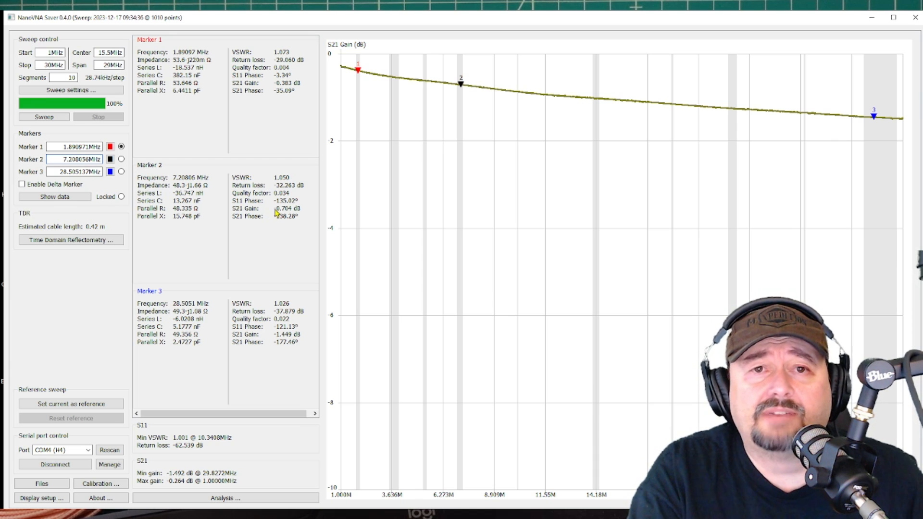
# Run the 30–525 MHz S21 gain sweep with markers at 50, 146 and 440 MHz
pyautogui.click(70, 159)
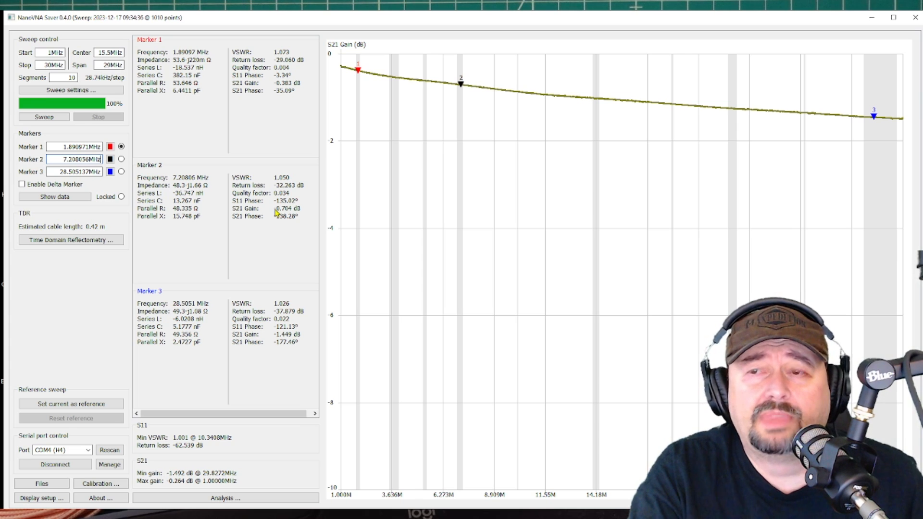
pyautogui.moveTo(282, 338)
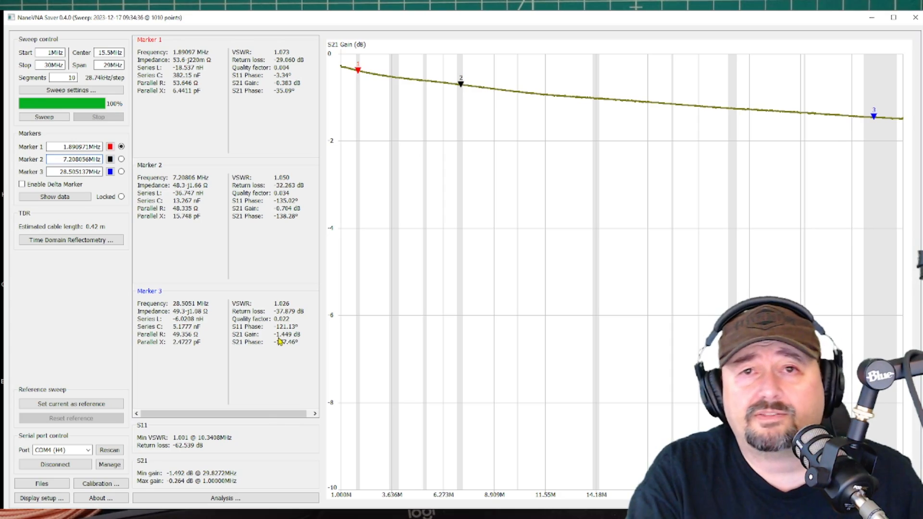
pyautogui.click(104, 108)
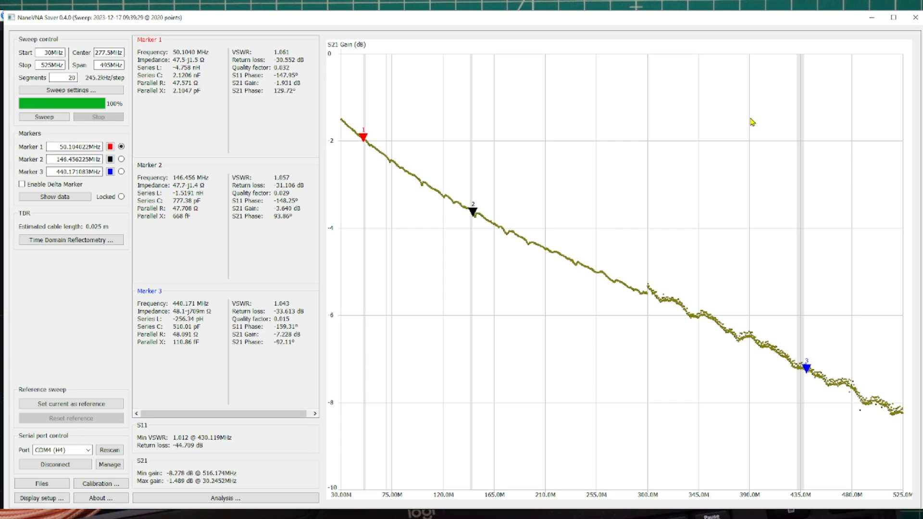
pyautogui.moveTo(279, 98)
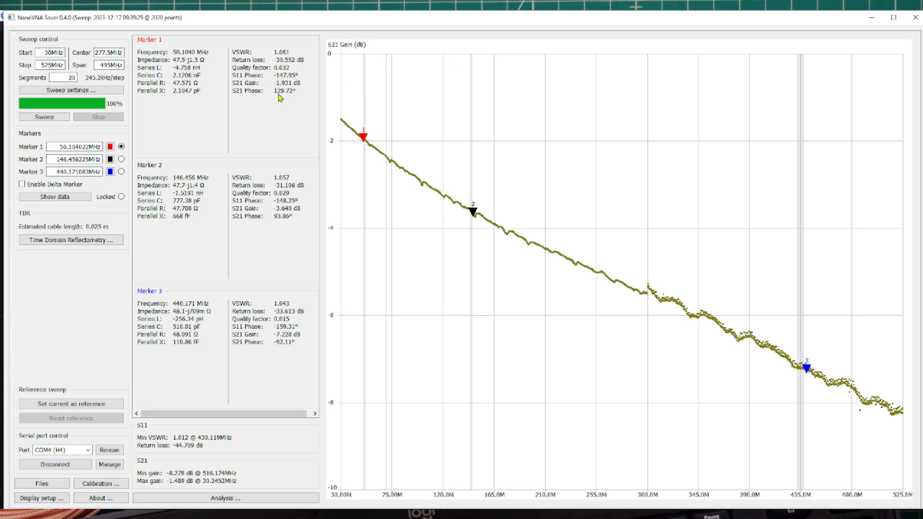
pyautogui.moveTo(298, 92)
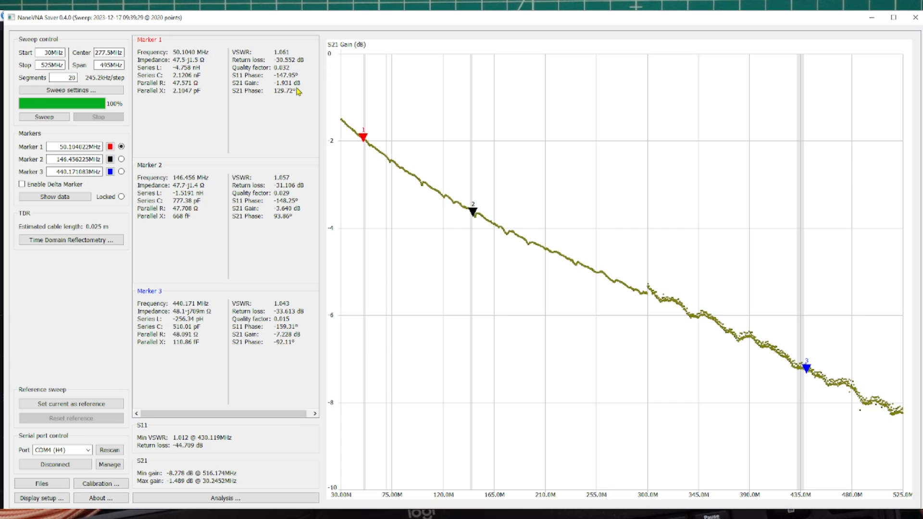
pyautogui.moveTo(452, 210)
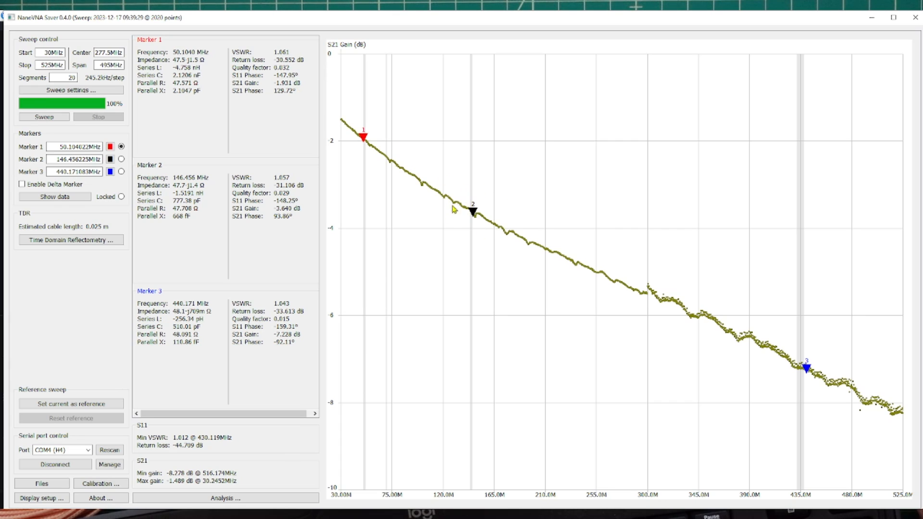
pyautogui.moveTo(283, 215)
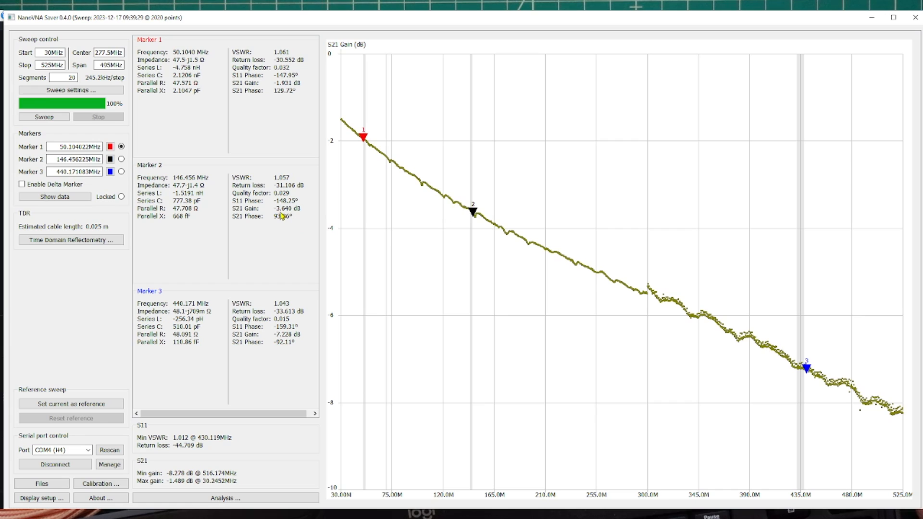
pyautogui.moveTo(294, 215)
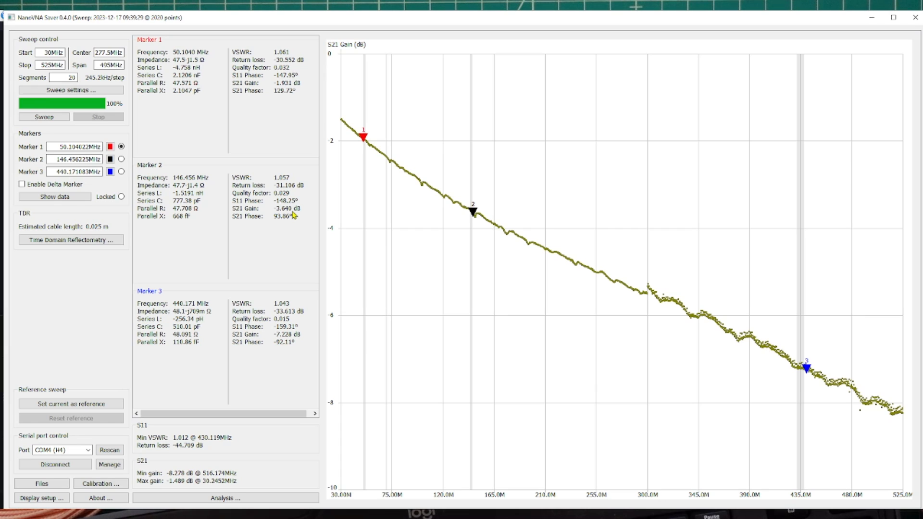
pyautogui.moveTo(793, 349)
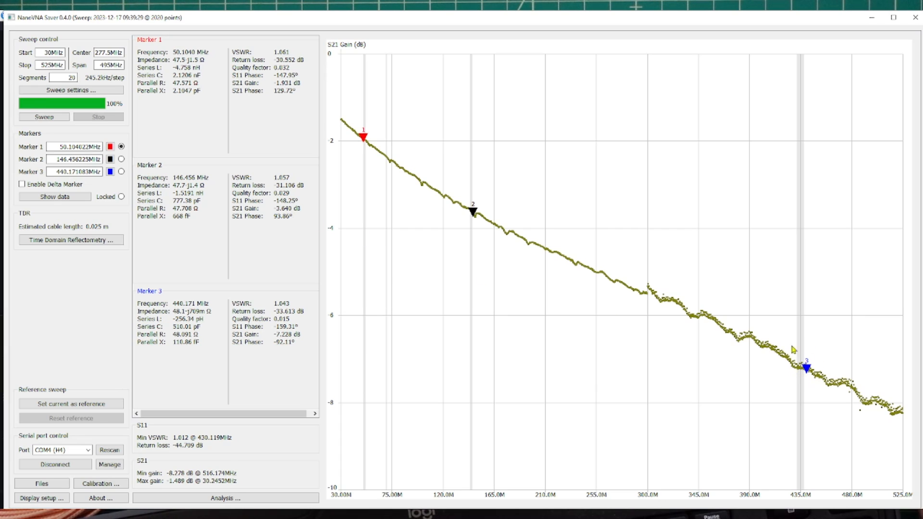
pyautogui.moveTo(788, 358)
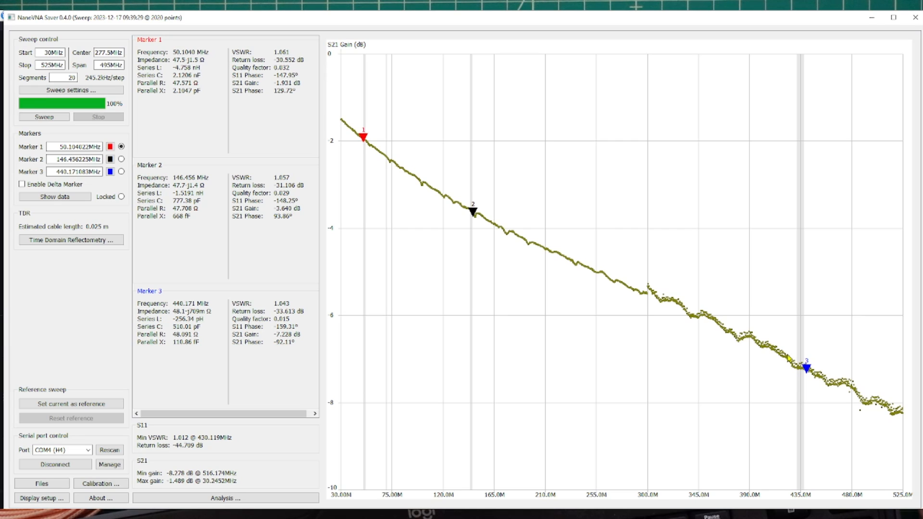
pyautogui.moveTo(723, 360)
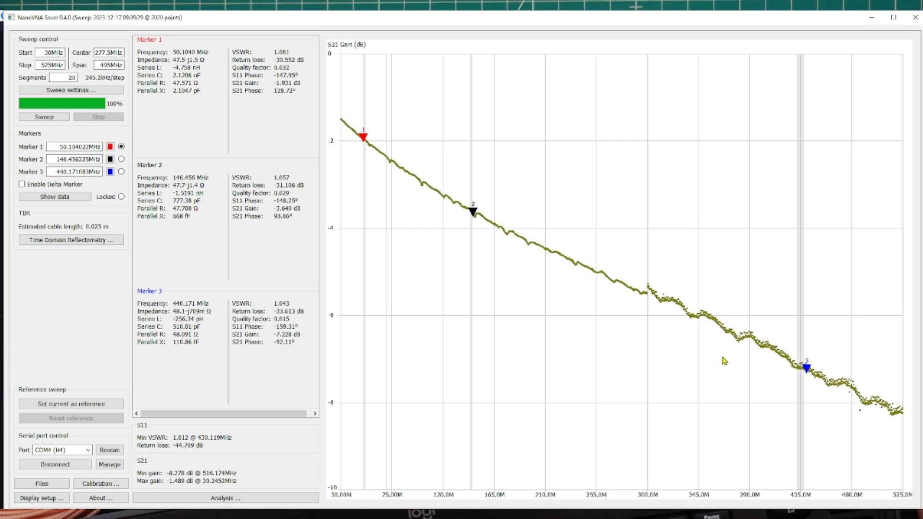
pyautogui.moveTo(265, 343)
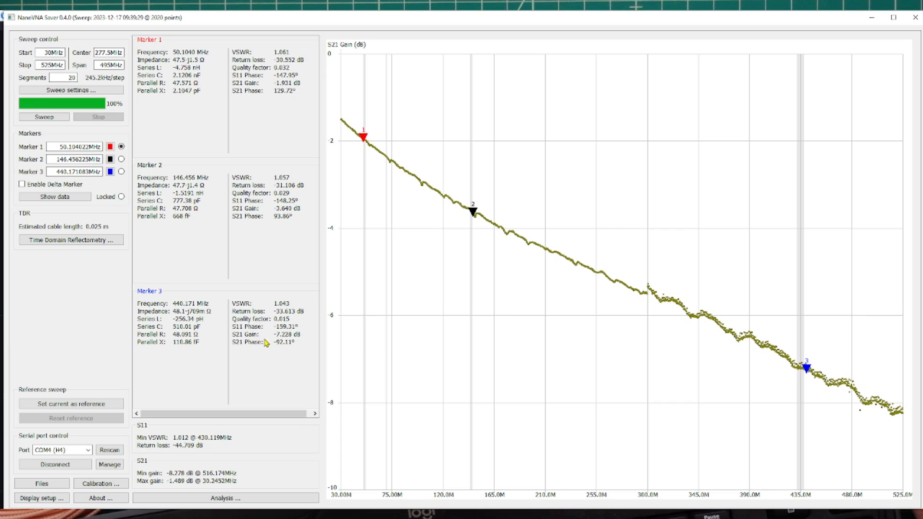
pyautogui.moveTo(284, 342)
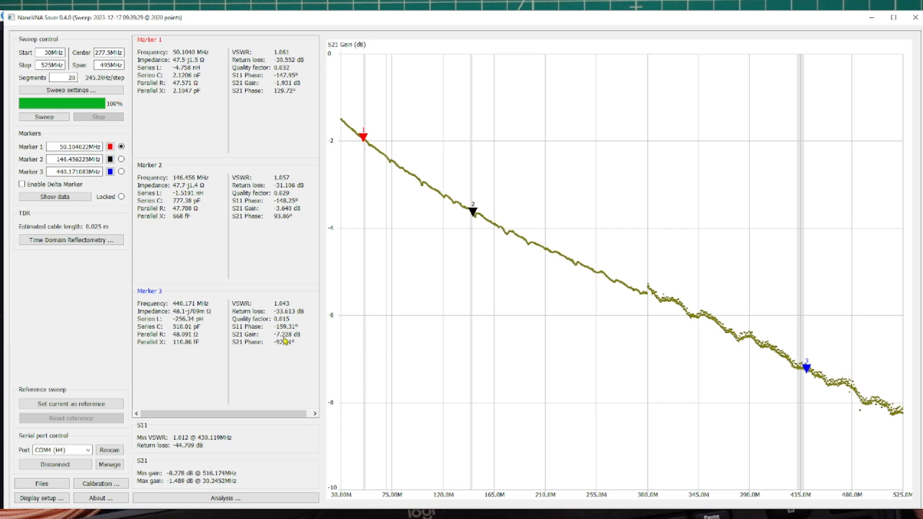